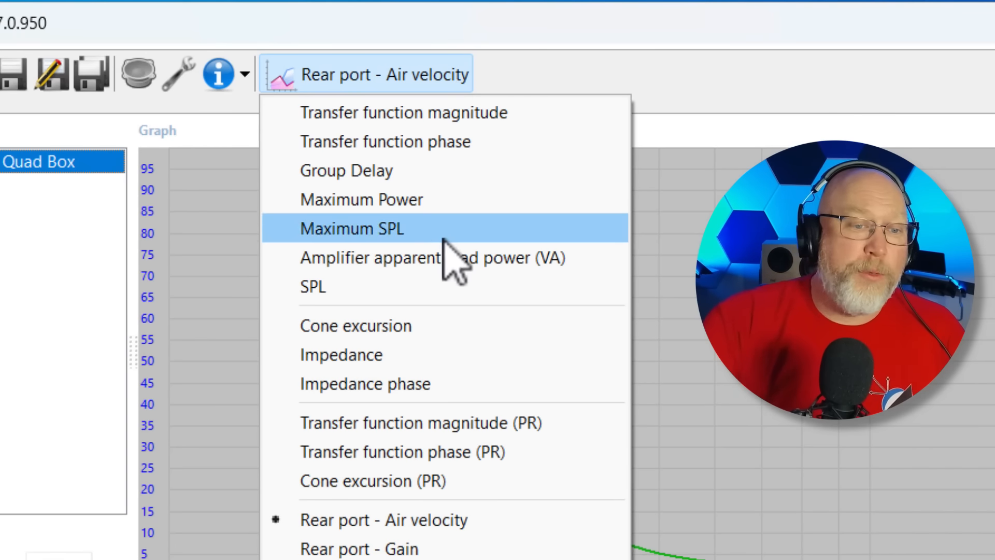
# Switch the Quad Box graph from rear port air velocity to cone excursion.
pyautogui.click(355, 325)
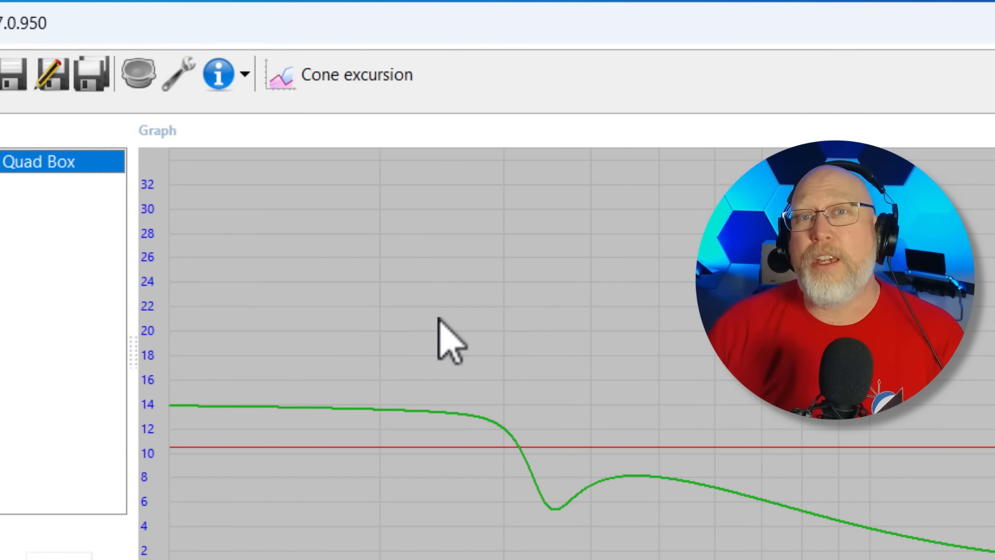